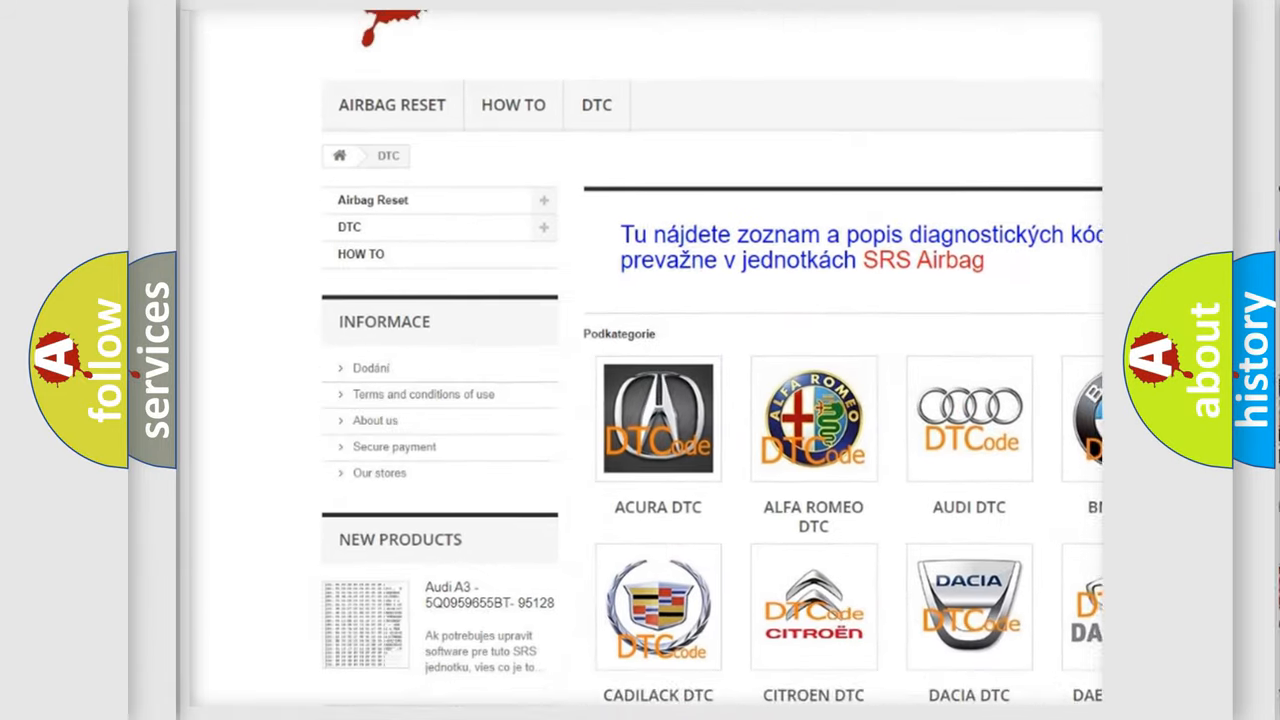
Advance through the Audi P0725 slides showing the description and causes: fuse, signal, voltage, ground and harness checks
{"action": "scroll", "scroll_direction": "down", "scroll_amount": 3}
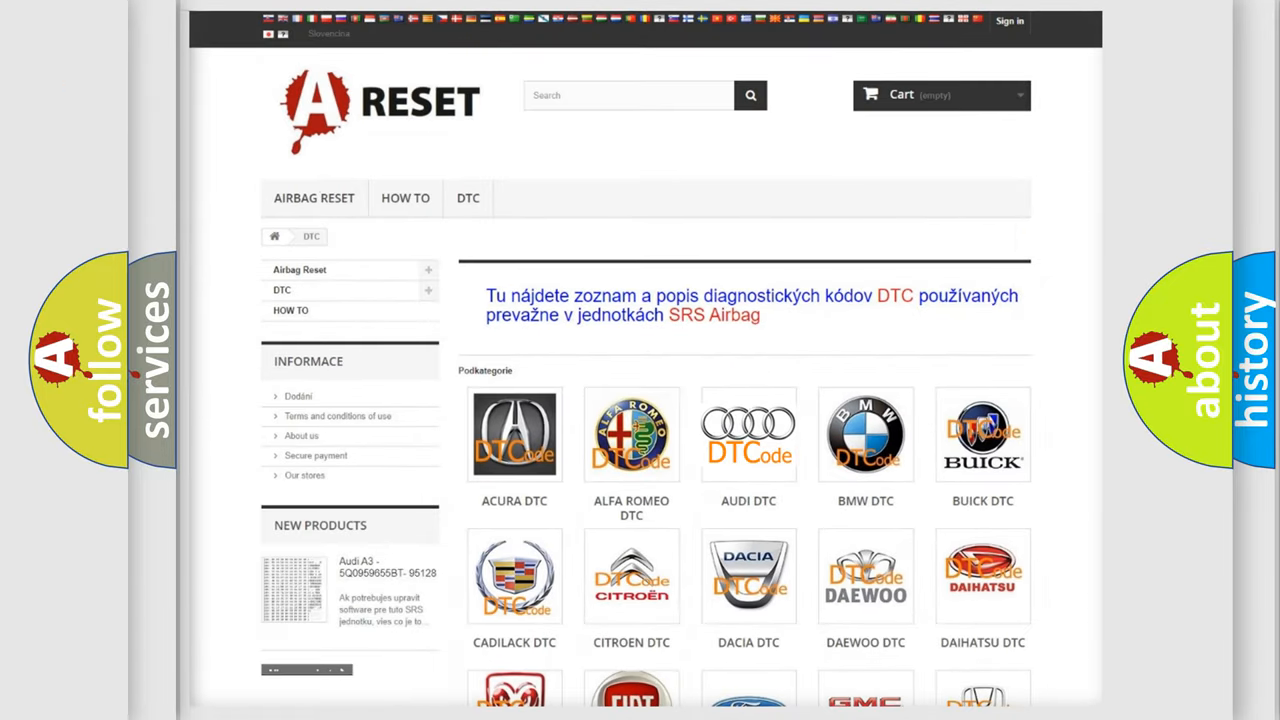
{"action": "left_click", "coordinate": [748, 434]}
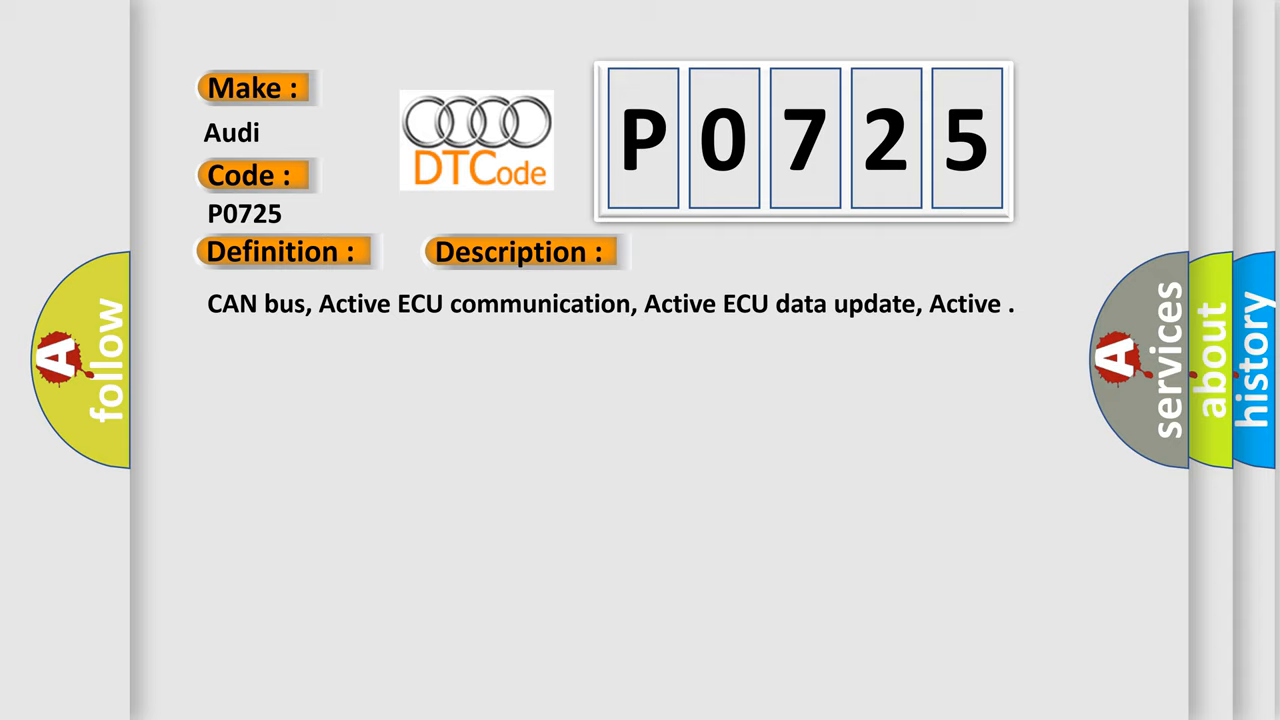
{"action": "left_click", "coordinate": [732, 251]}
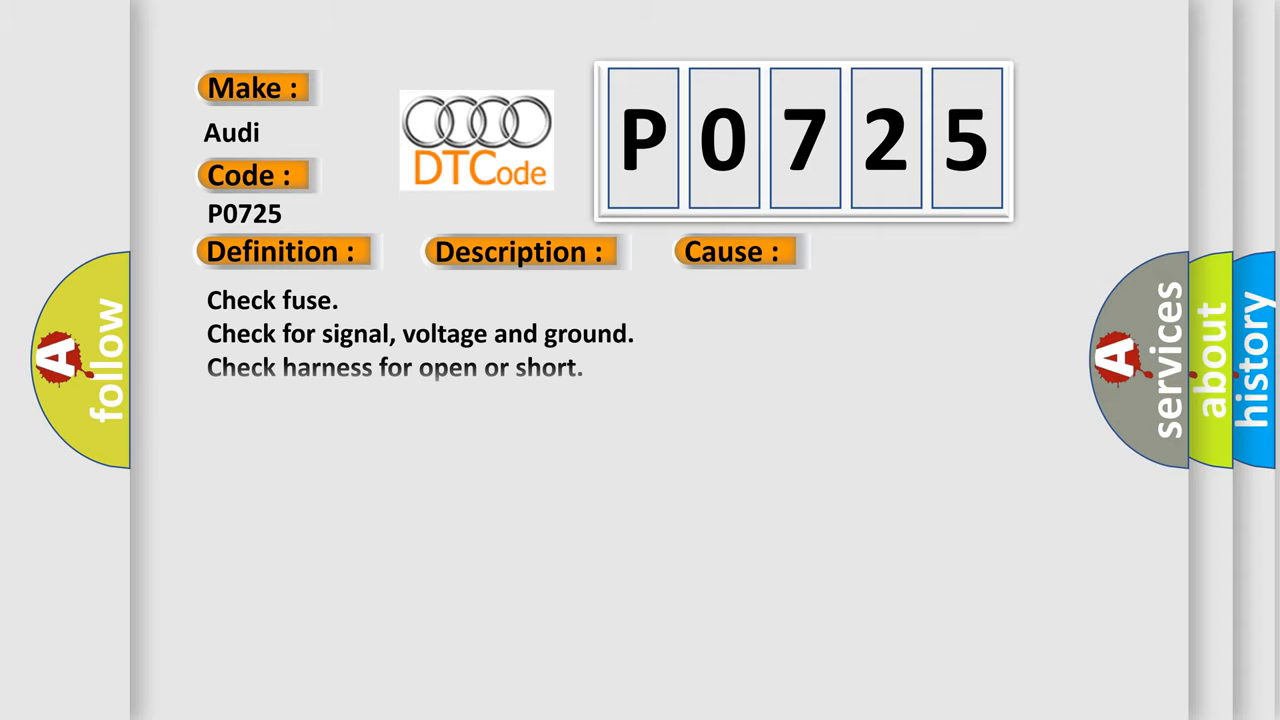